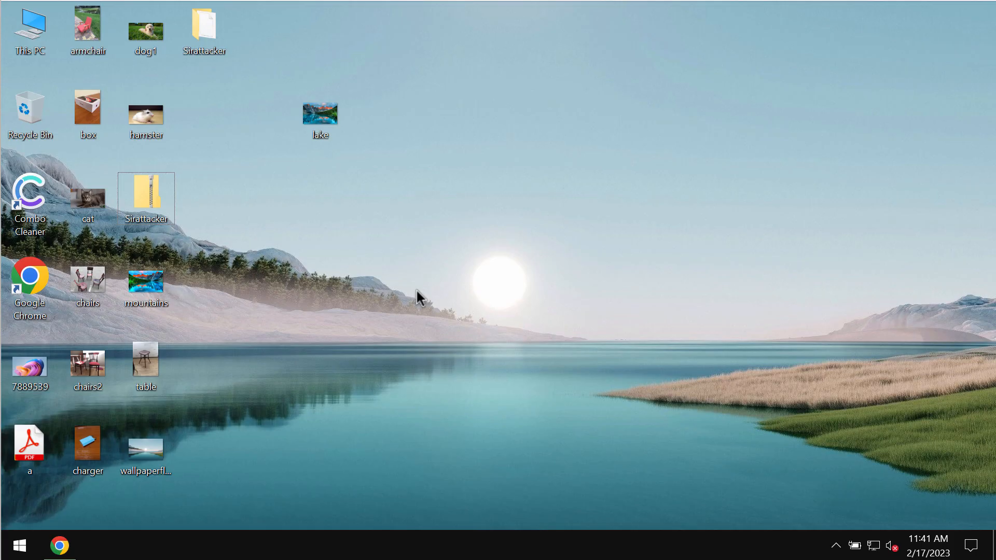
{"action": "mouse_move", "coordinate": [205, 79]}
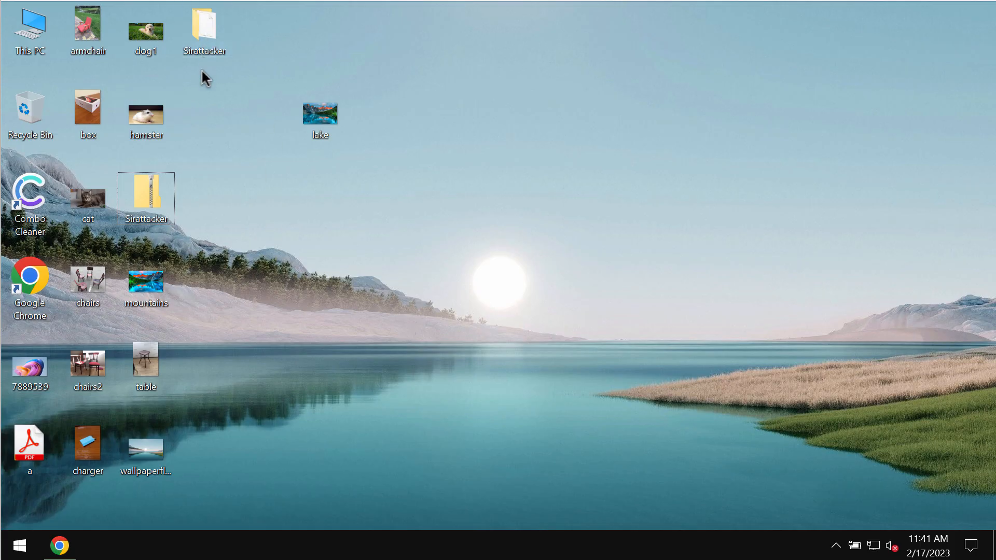
{"action": "mouse_move", "coordinate": [209, 121]}
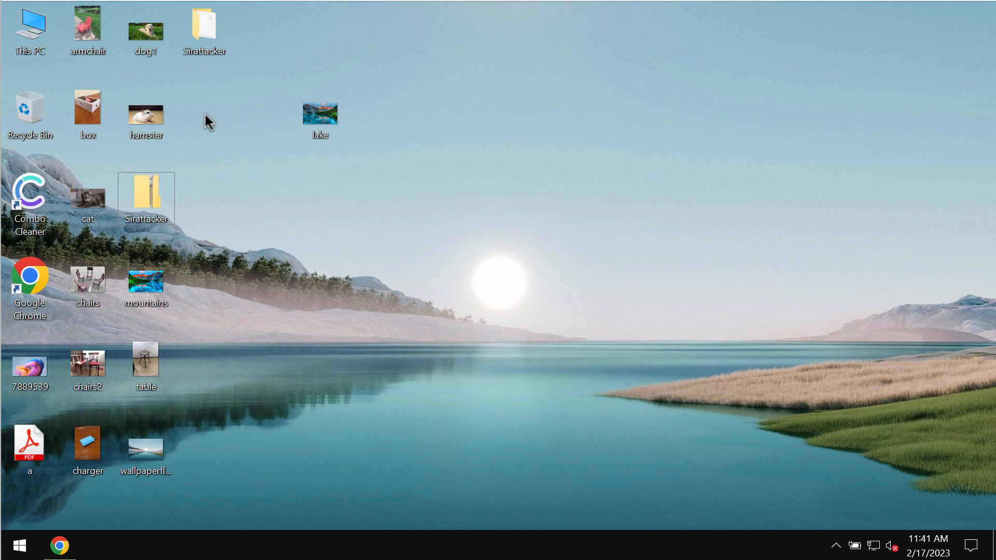
- View and close the hamster, lake and box photos on the desktop
{"action": "double_click", "coordinate": [145, 114]}
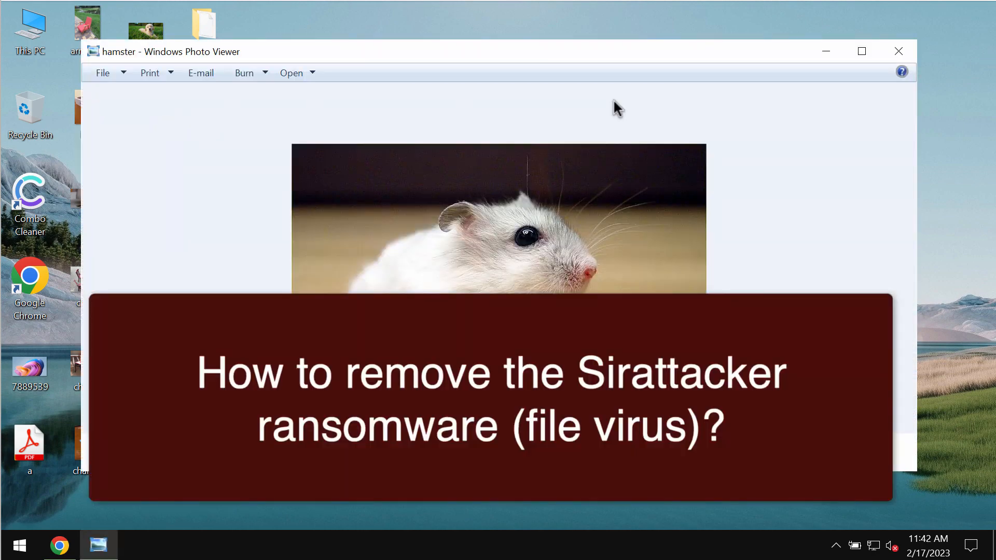
{"action": "left_click", "coordinate": [898, 51]}
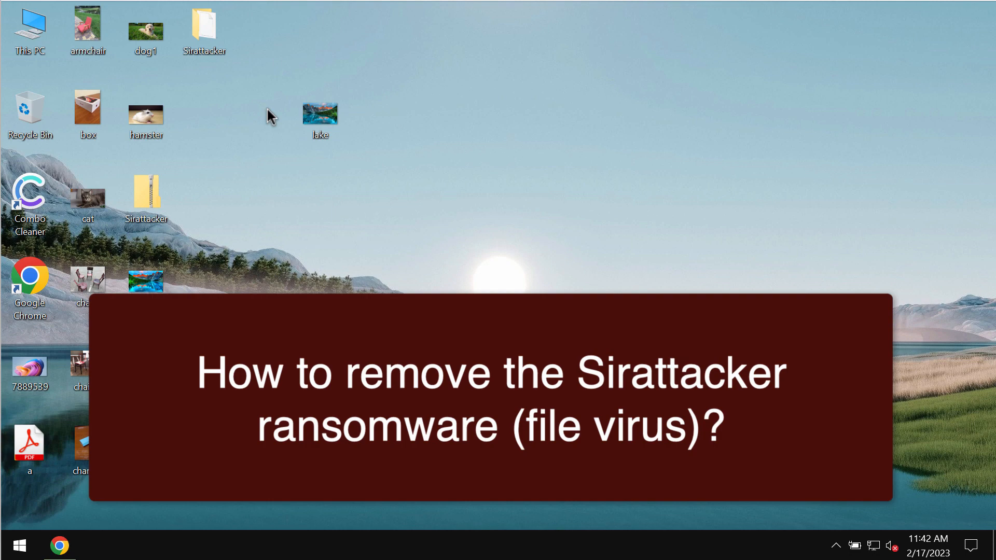
{"action": "mouse_move", "coordinate": [294, 85]}
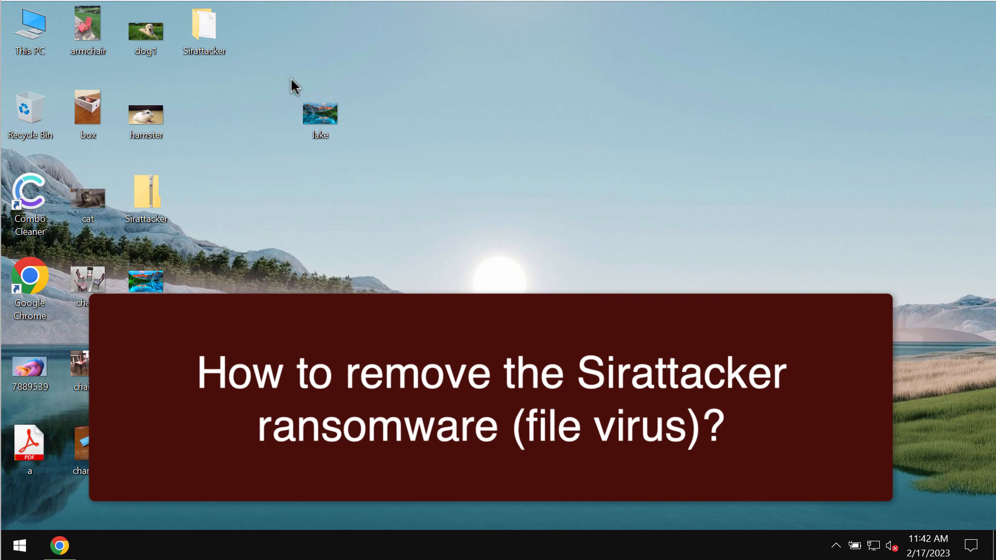
{"action": "double_click", "coordinate": [320, 115]}
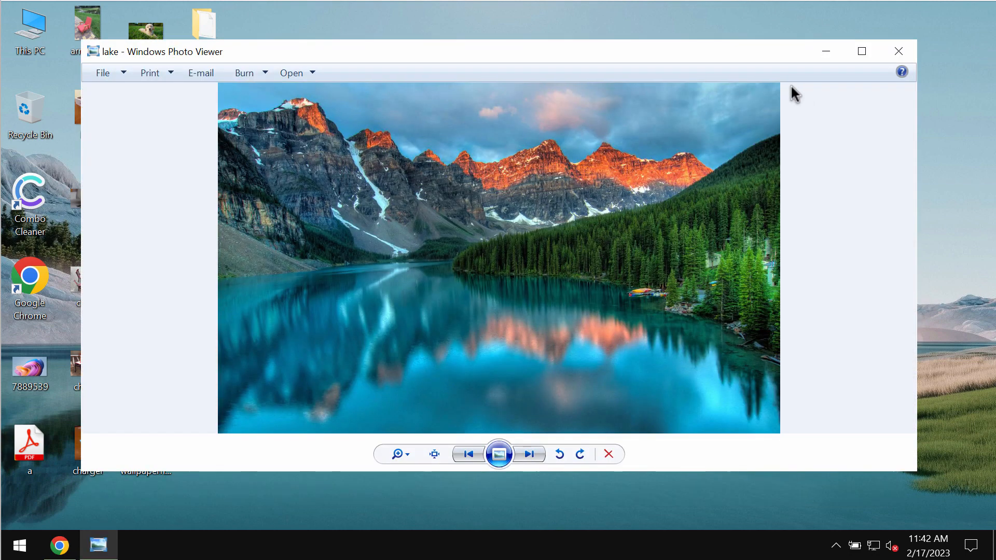
{"action": "left_click", "coordinate": [898, 50]}
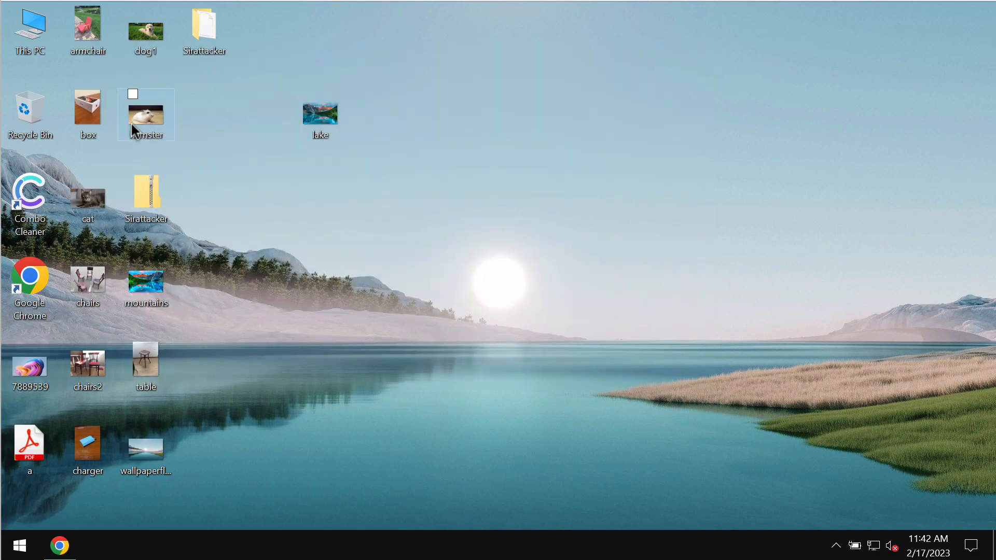
{"action": "double_click", "coordinate": [87, 107]}
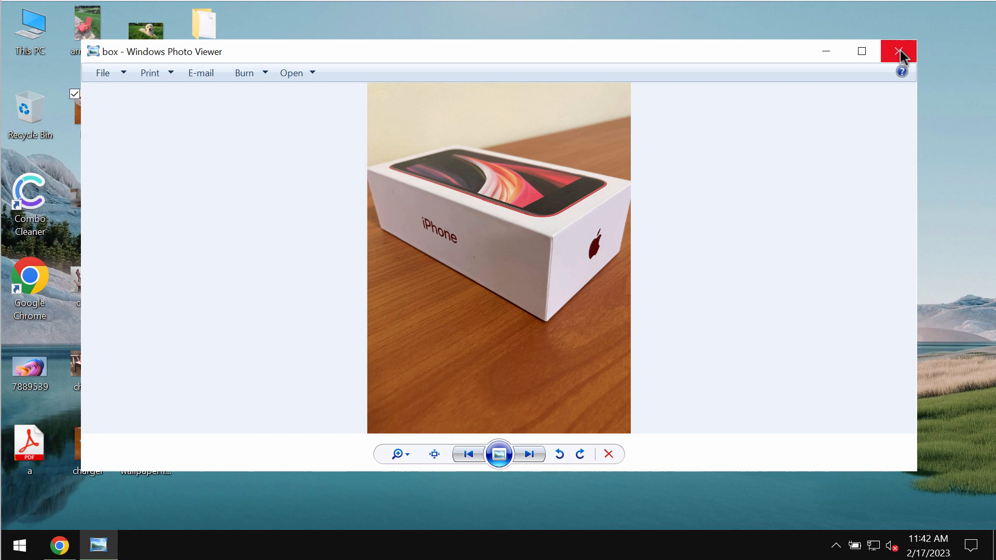
{"action": "left_click", "coordinate": [898, 51]}
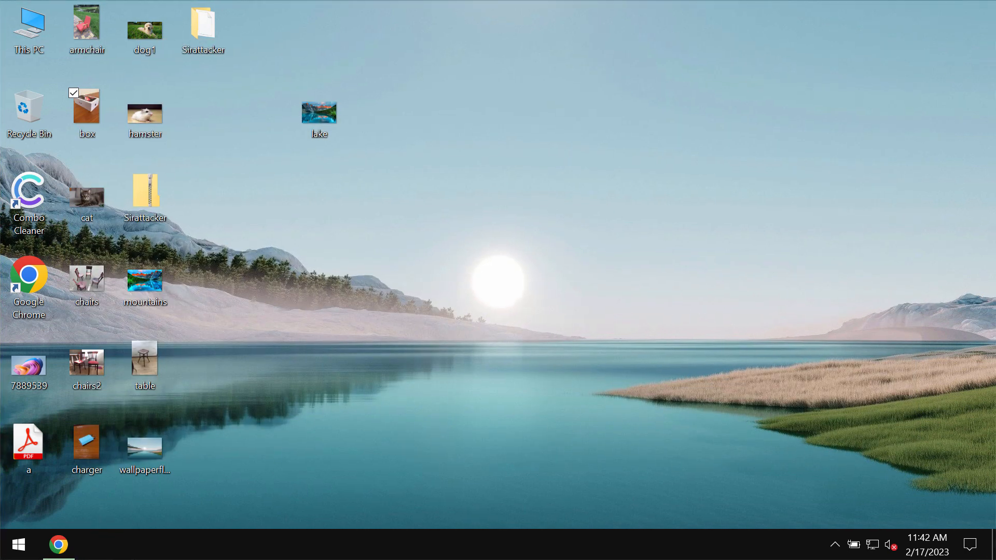
- Open the Sirattacker folder, select its long hexadecimal-named application file, then close and reopen the folder
{"action": "double_click", "coordinate": [204, 25]}
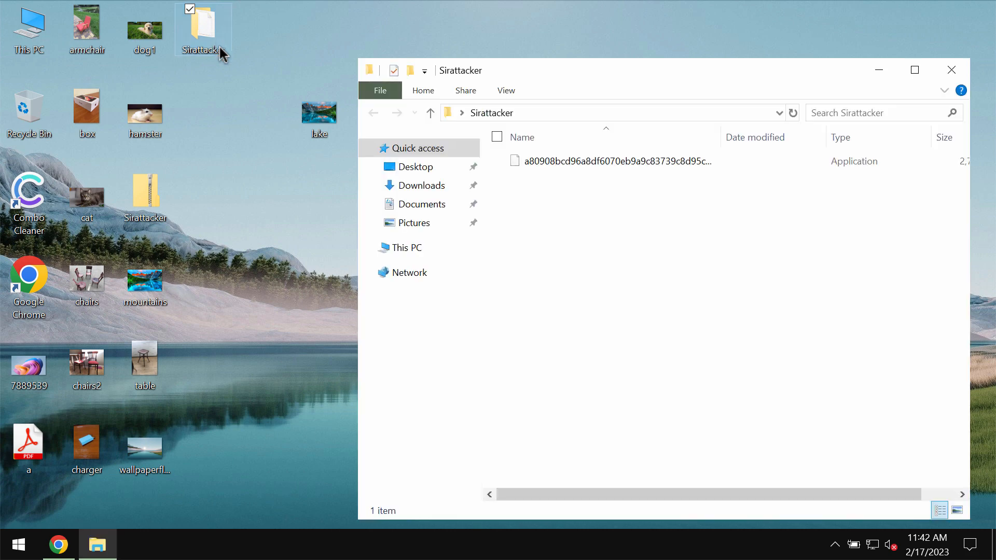
{"action": "left_click", "coordinate": [616, 160]}
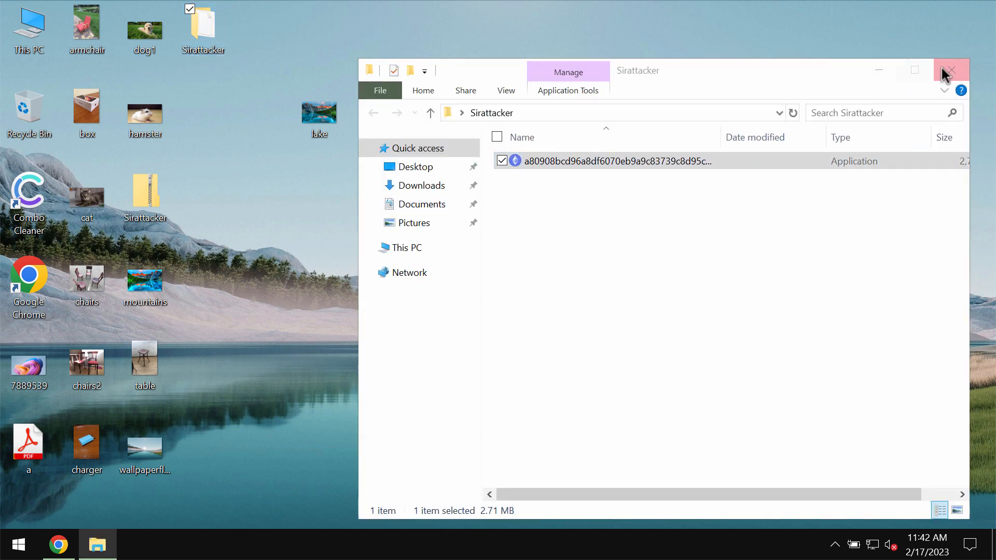
{"action": "left_click", "coordinate": [952, 70]}
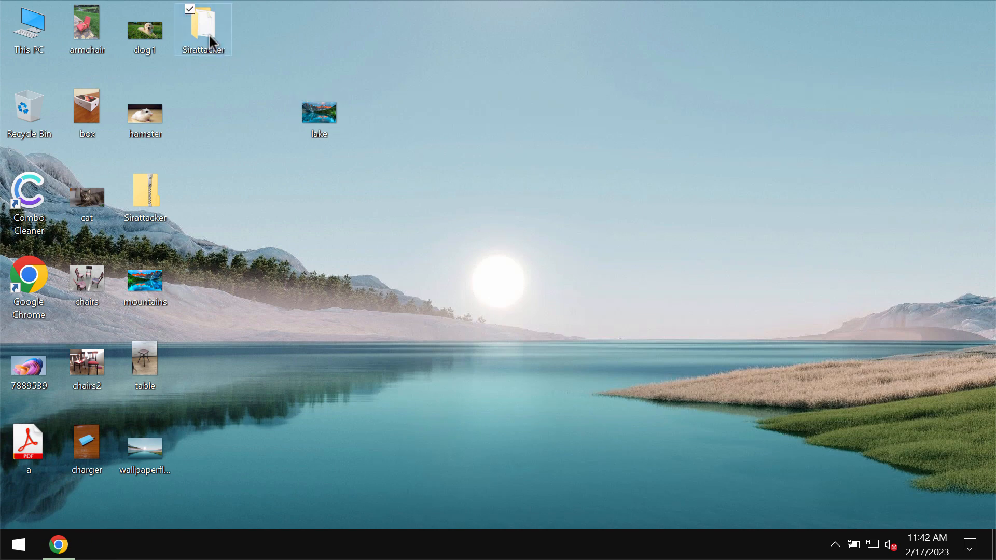
{"action": "double_click", "coordinate": [203, 23]}
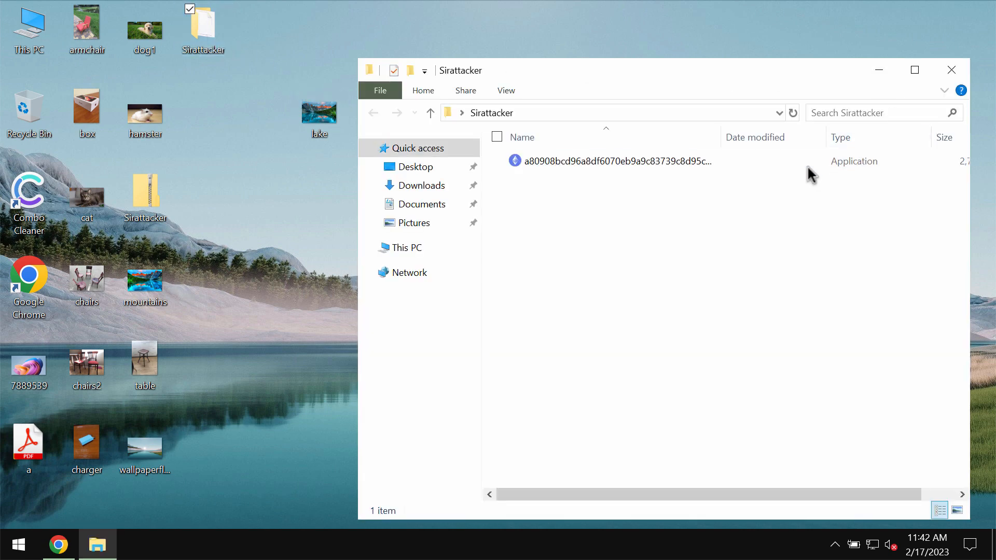
{"action": "left_click", "coordinate": [951, 70]}
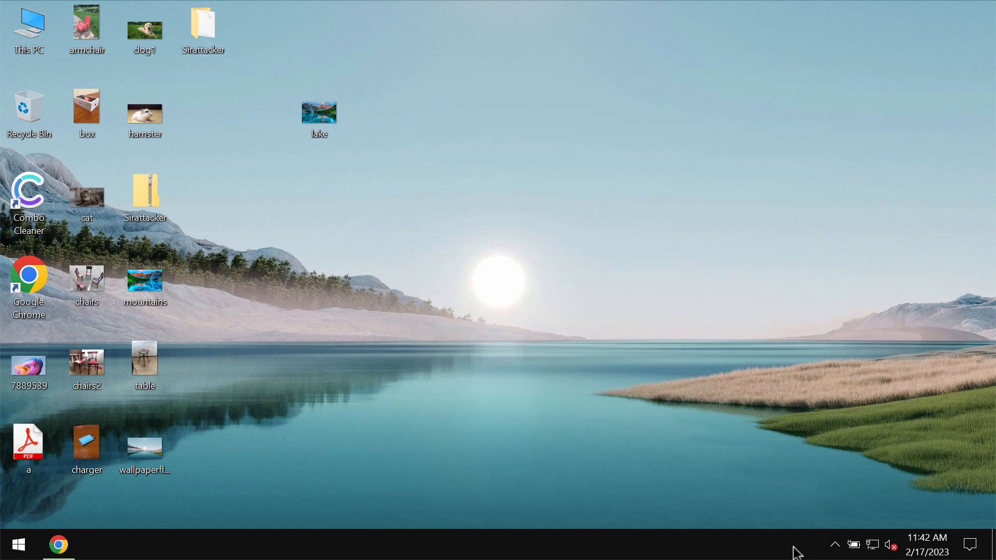
{"action": "mouse_move", "coordinate": [726, 551]}
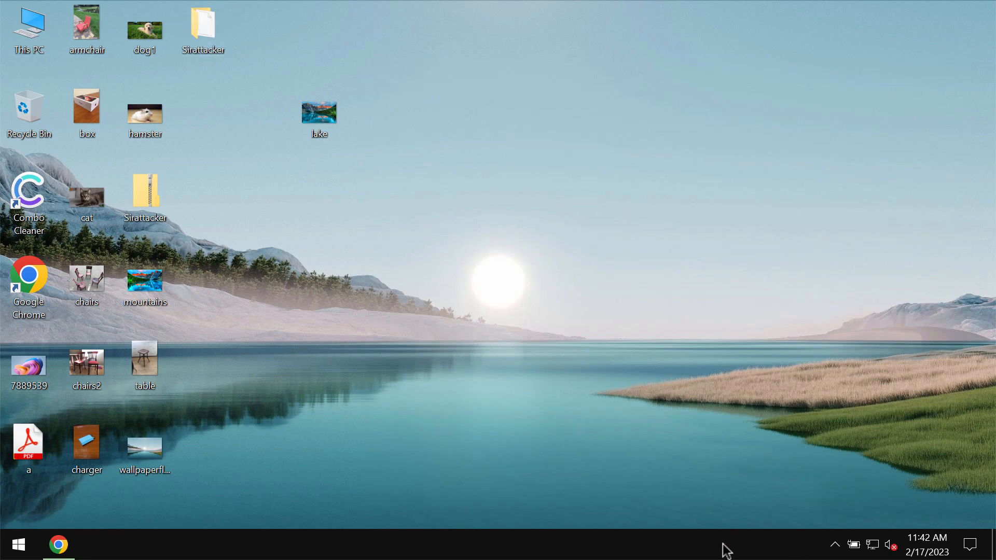
{"action": "mouse_move", "coordinate": [684, 501]}
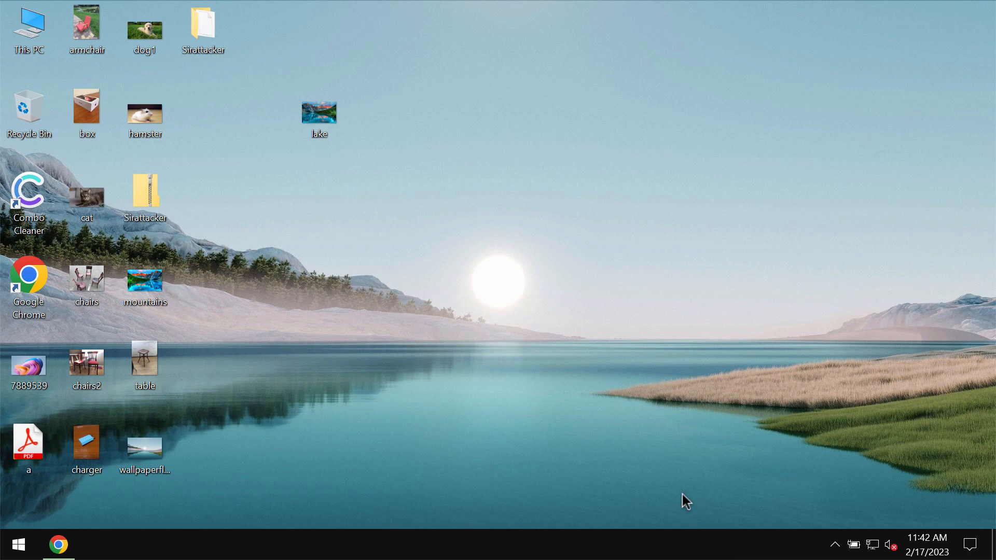
{"action": "mouse_move", "coordinate": [614, 504]}
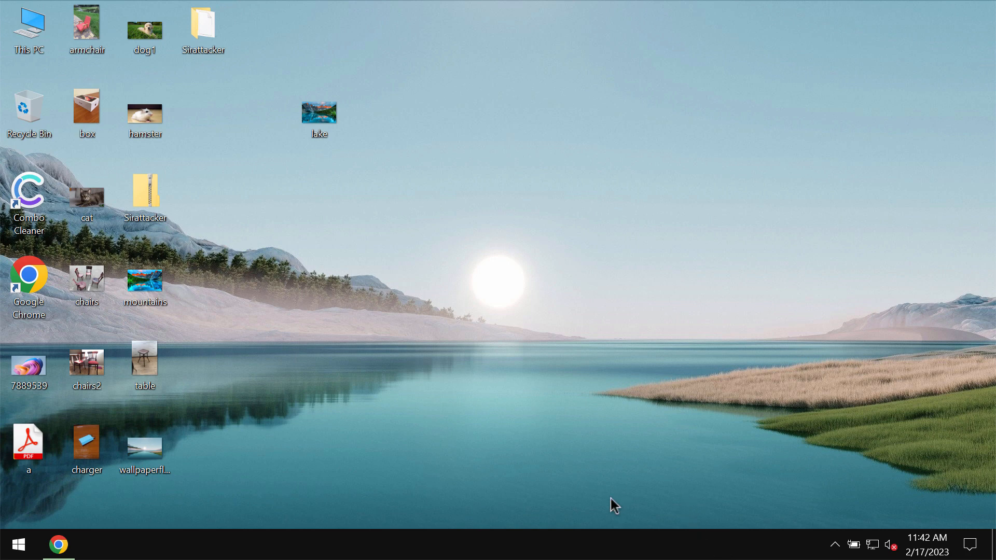
{"action": "mouse_move", "coordinate": [475, 339]}
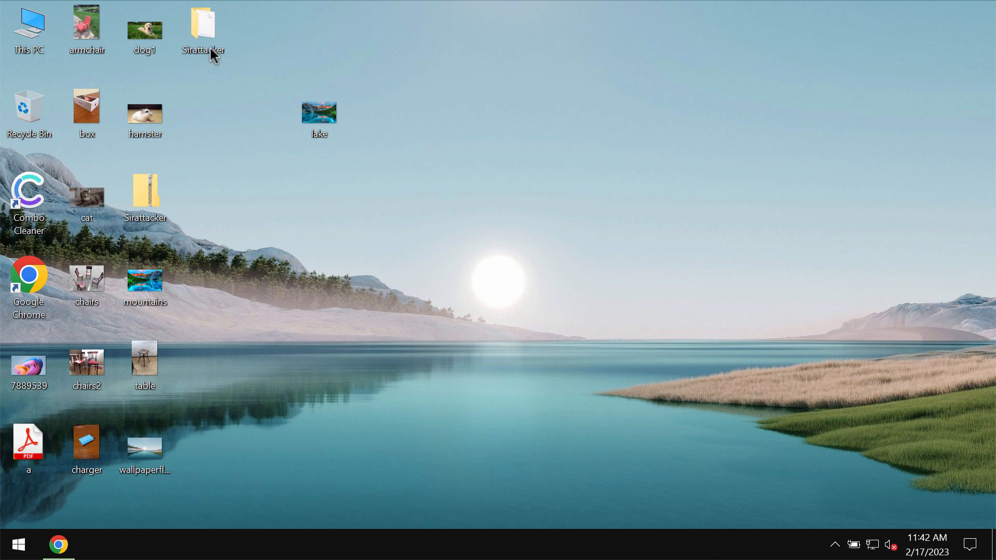
{"action": "double_click", "coordinate": [203, 24]}
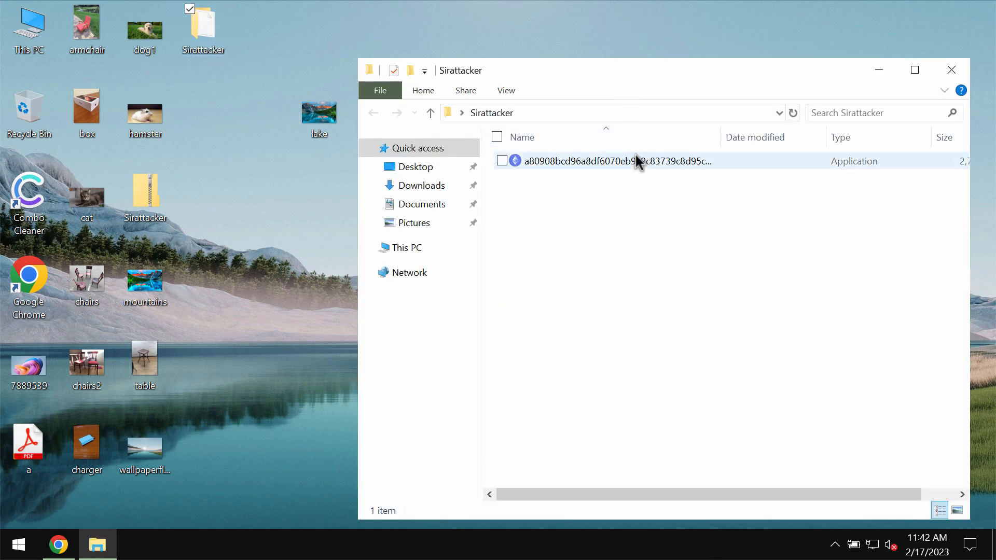
{"action": "left_click", "coordinate": [951, 70]}
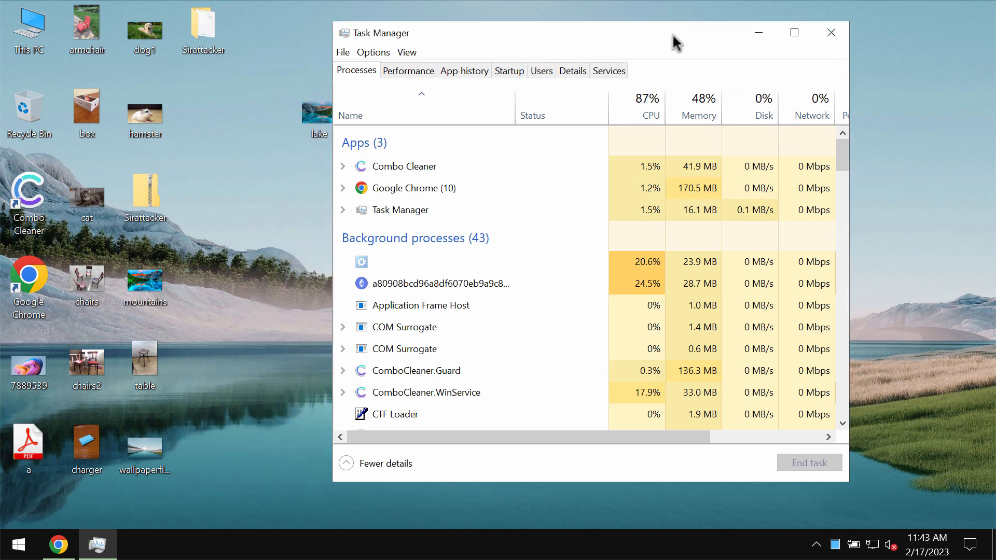
{"action": "mouse_move", "coordinate": [458, 305]}
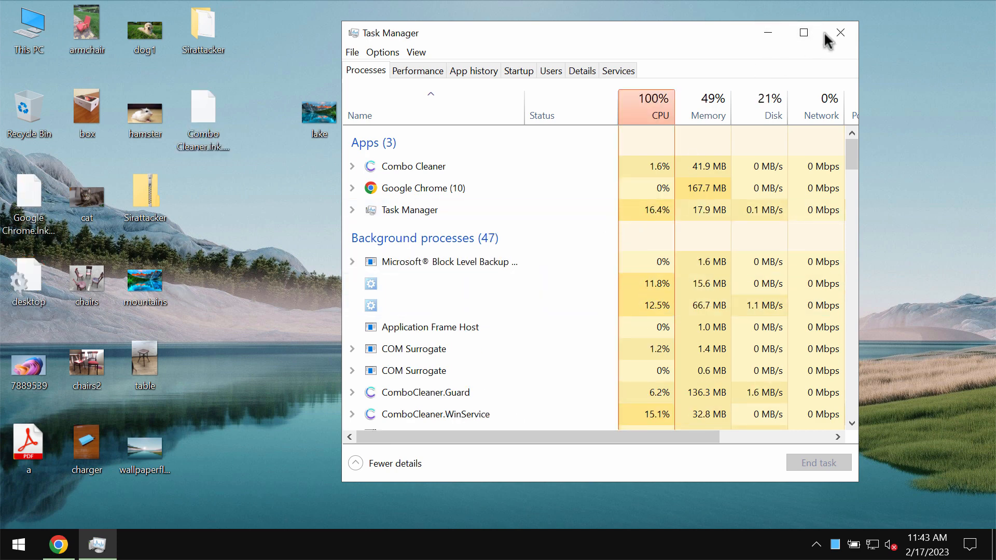
- Close Task Manager, which shows the Sirattacker executable consuming CPU
{"action": "left_click", "coordinate": [839, 32]}
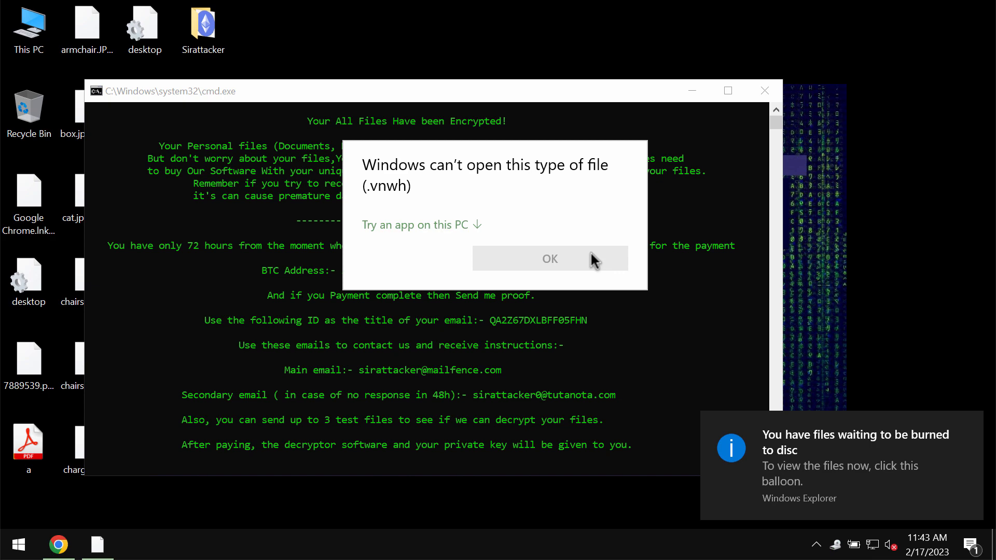
- Dismiss the 'Windows can't open this type of file' warning for the .vnwh file and select the taskbar
{"action": "left_click", "coordinate": [549, 258]}
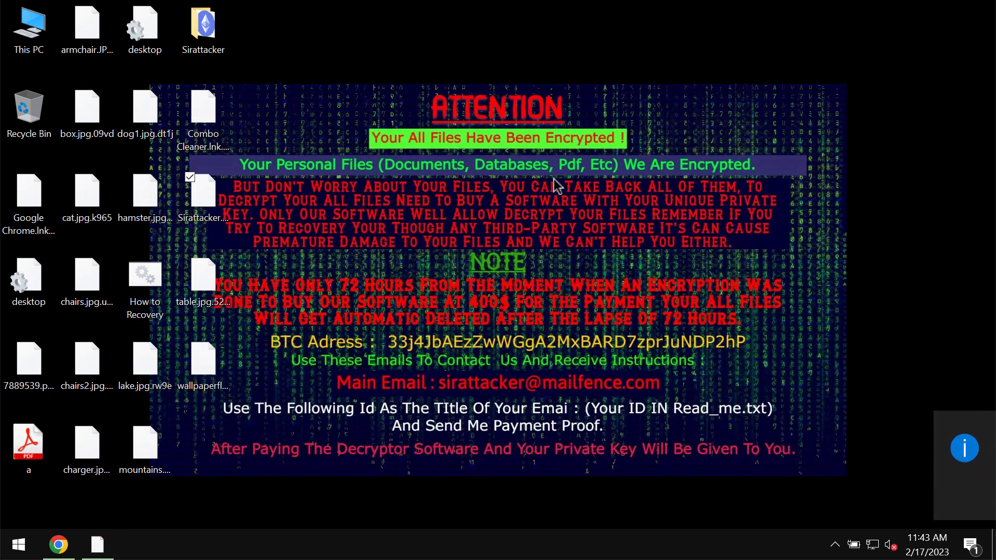
{"action": "mouse_move", "coordinate": [565, 302]}
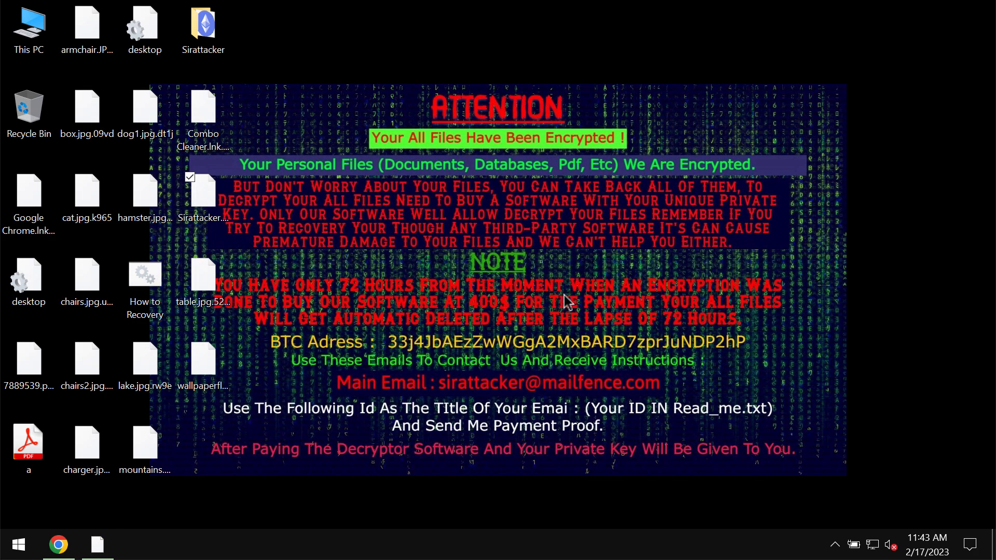
{"action": "mouse_move", "coordinate": [548, 388]}
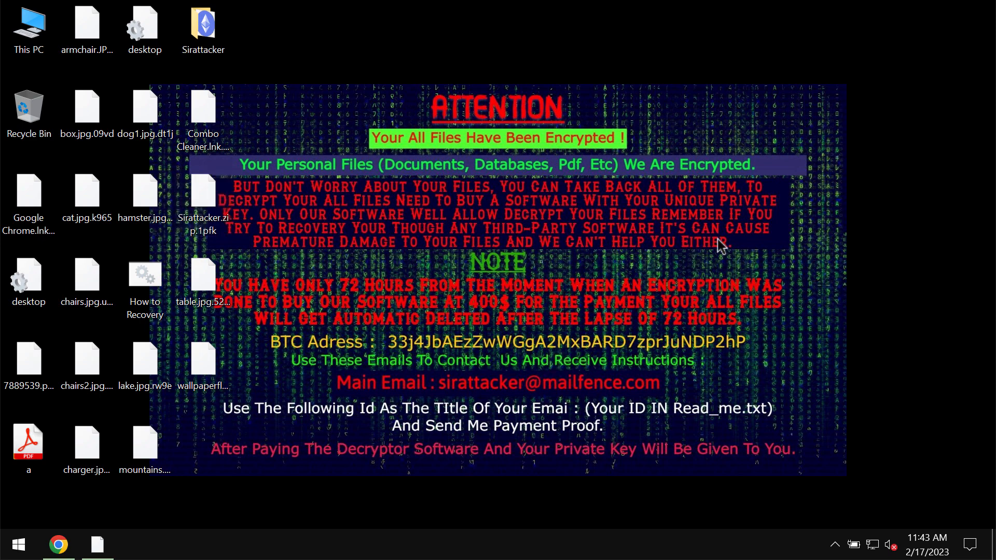
{"action": "mouse_move", "coordinate": [724, 302]}
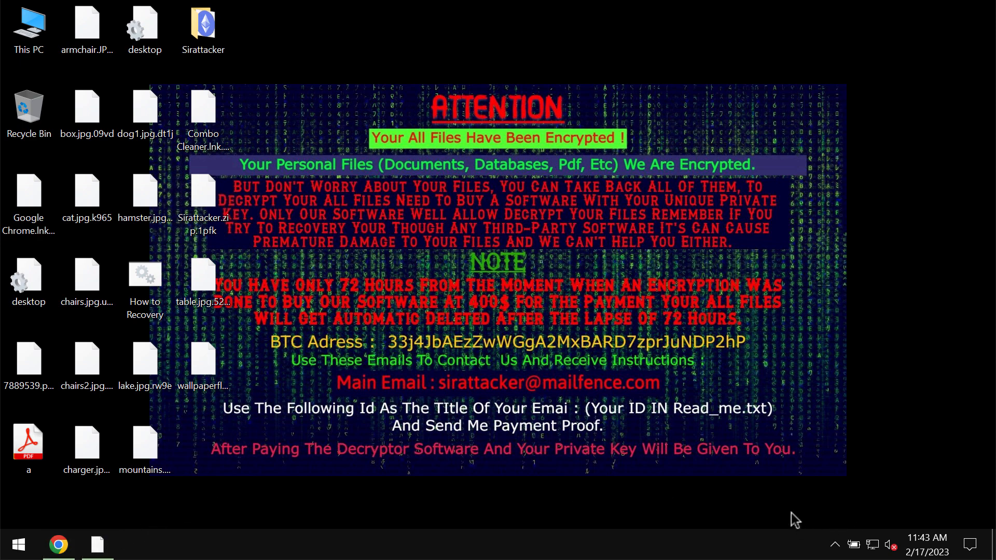
{"action": "mouse_move", "coordinate": [683, 445]}
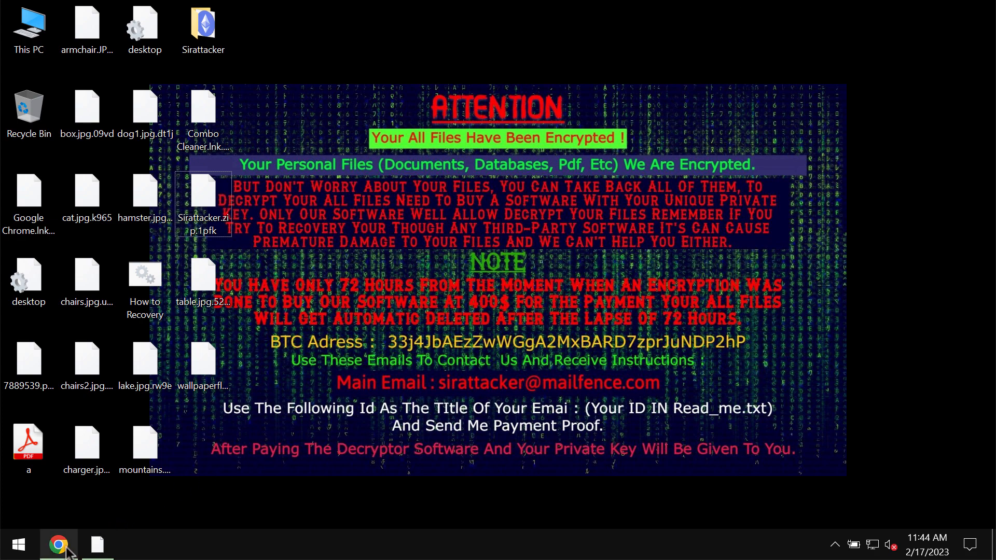
{"action": "left_click", "coordinate": [58, 544]}
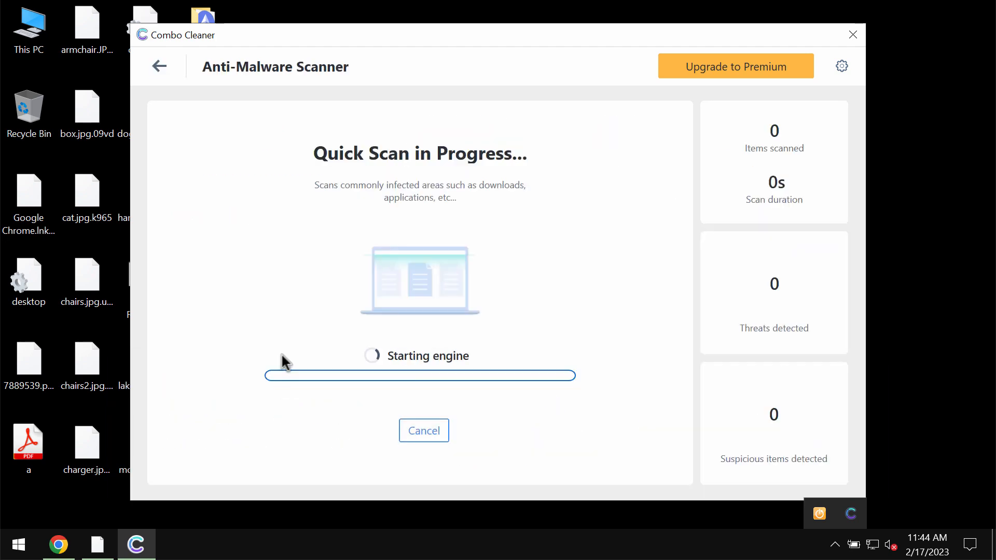
- Return to the Combo Cleaner Dashboard, then reopen the running Quick Scan's progress view
{"action": "left_click", "coordinate": [158, 66]}
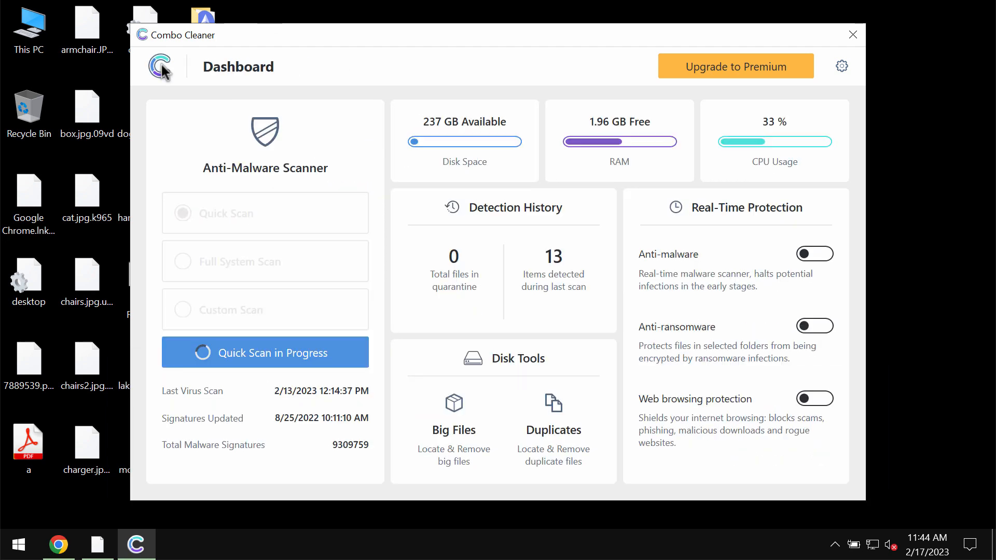
{"action": "mouse_move", "coordinate": [565, 90]}
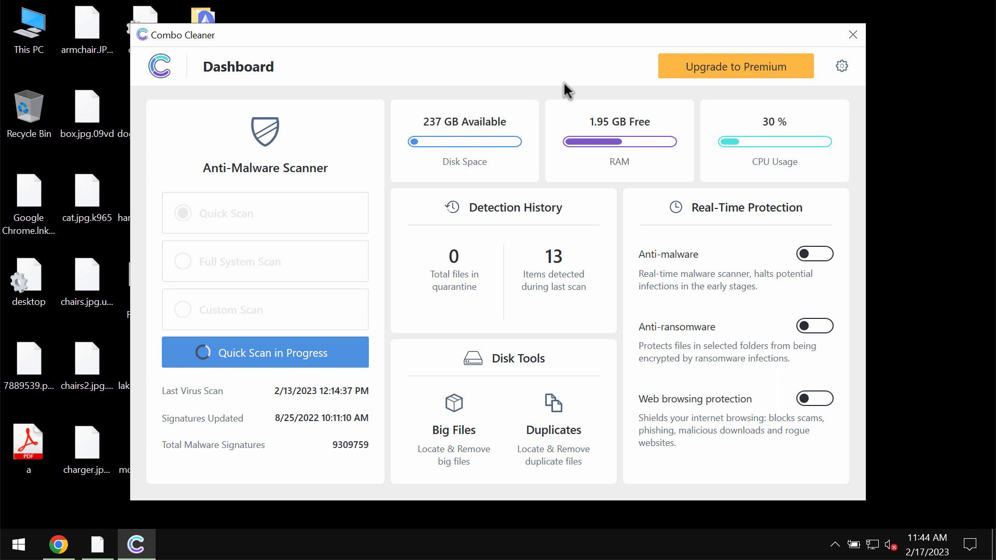
{"action": "mouse_move", "coordinate": [190, 218]}
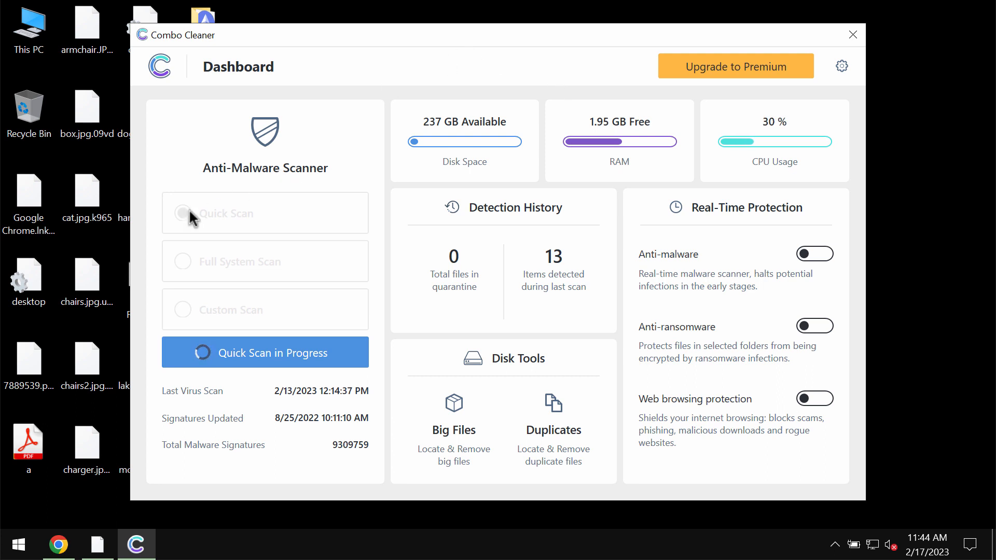
{"action": "mouse_move", "coordinate": [265, 337]}
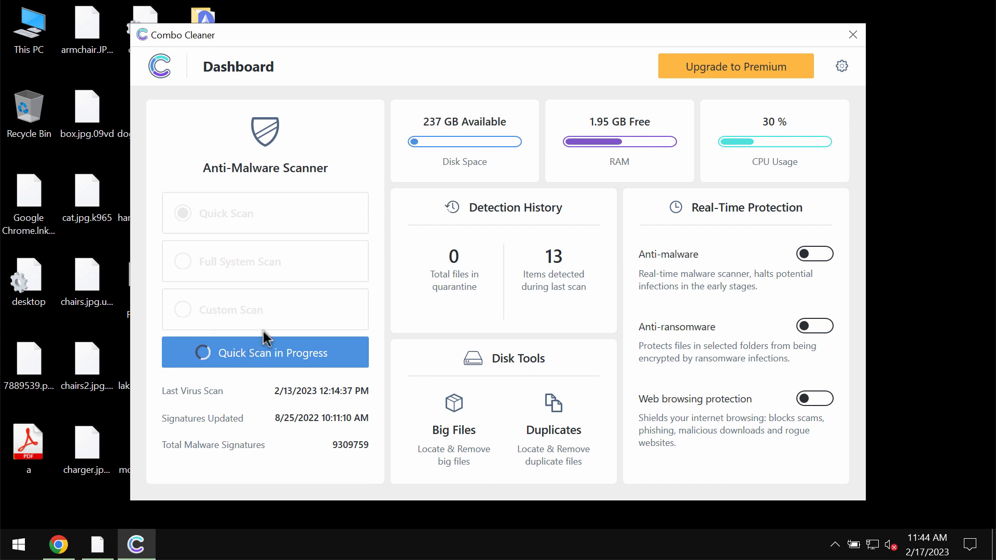
{"action": "left_click", "coordinate": [265, 353]}
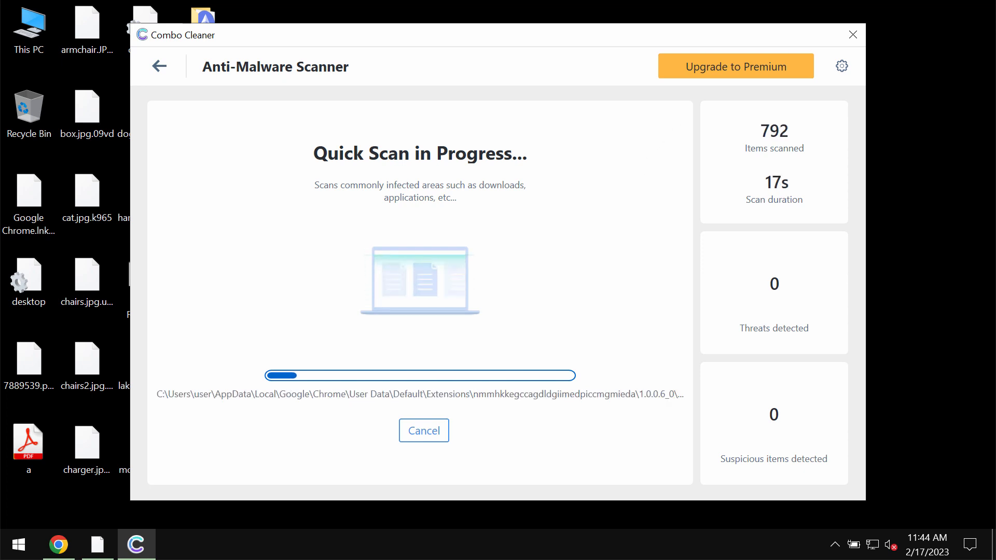
- Open Combo Cleaner Settings and switch to the Anti-Ransomware tab
{"action": "left_click", "coordinate": [841, 66]}
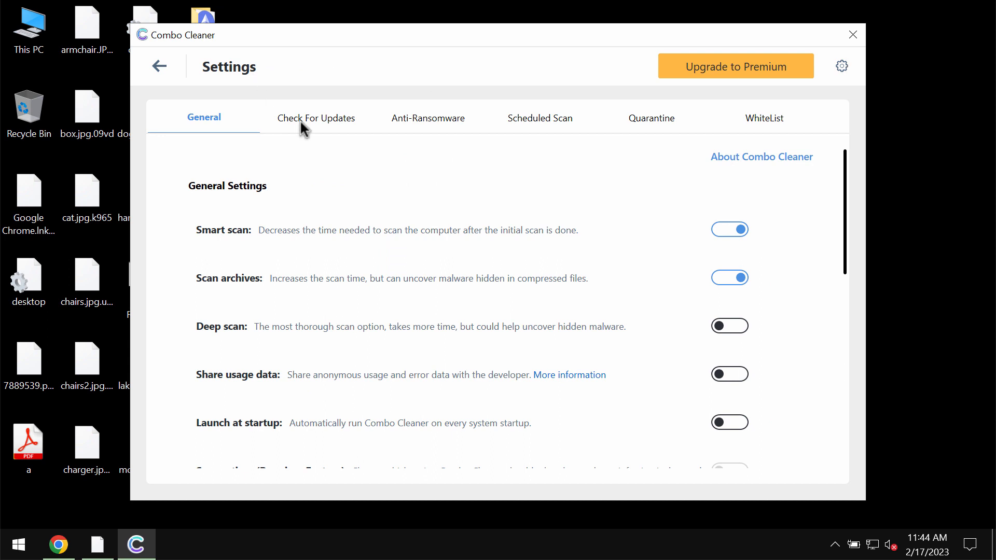
{"action": "left_click", "coordinate": [428, 118]}
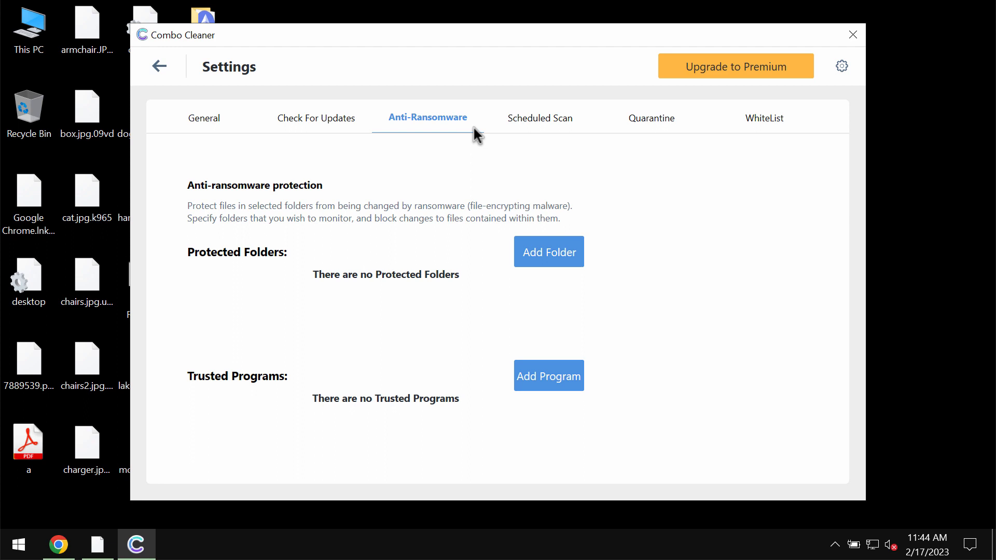
{"action": "mouse_move", "coordinate": [442, 126]}
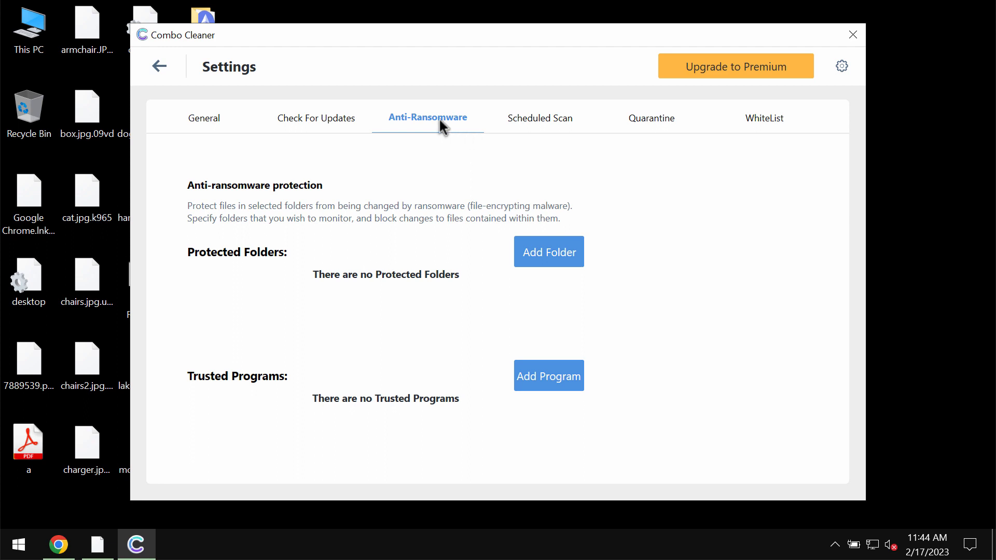
{"action": "mouse_move", "coordinate": [515, 46]}
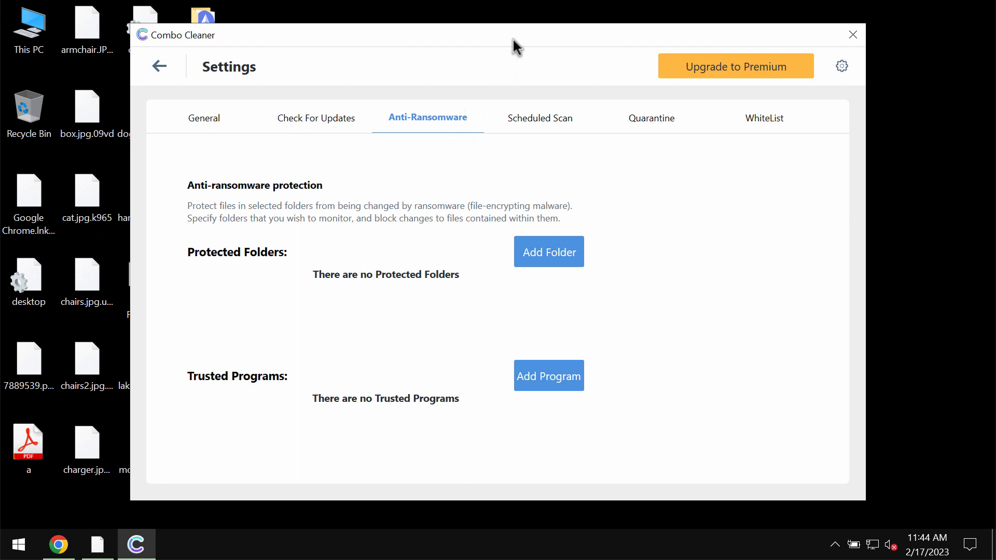
{"action": "mouse_move", "coordinate": [161, 96]}
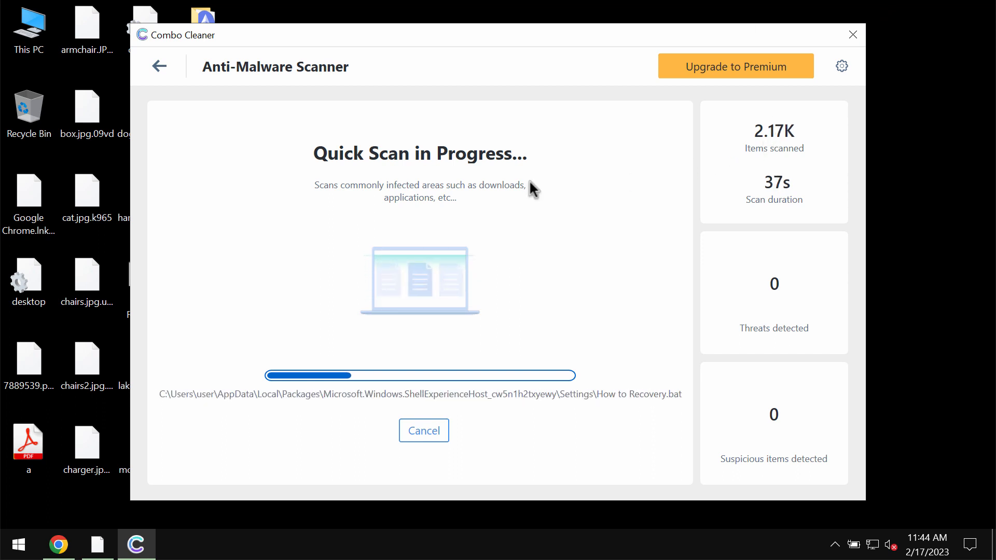
{"action": "mouse_move", "coordinate": [790, 93]}
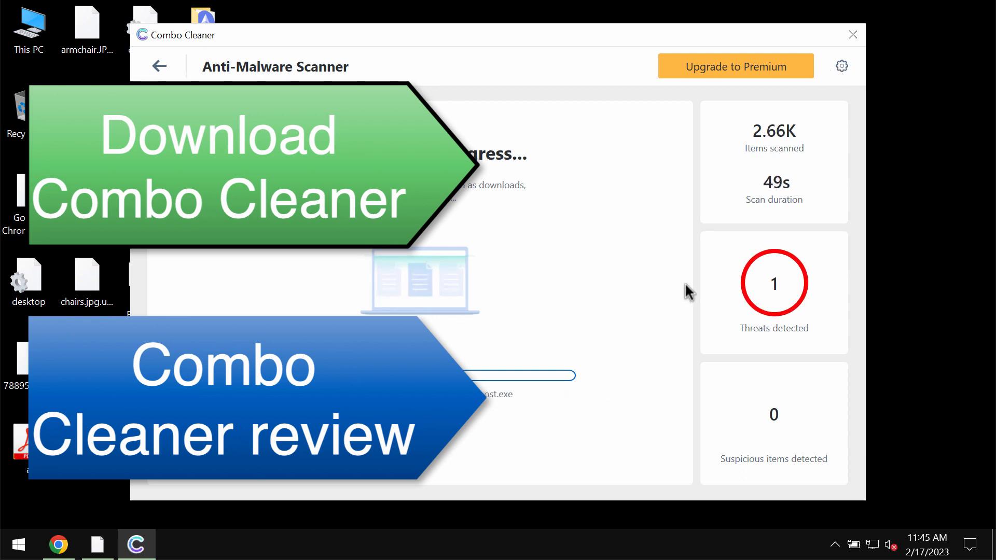
{"action": "mouse_move", "coordinate": [469, 437]}
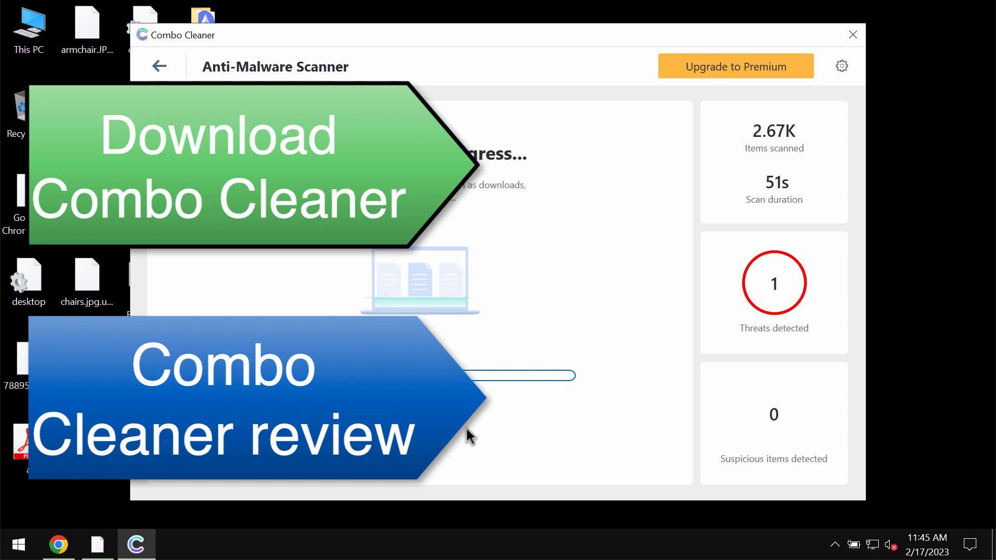